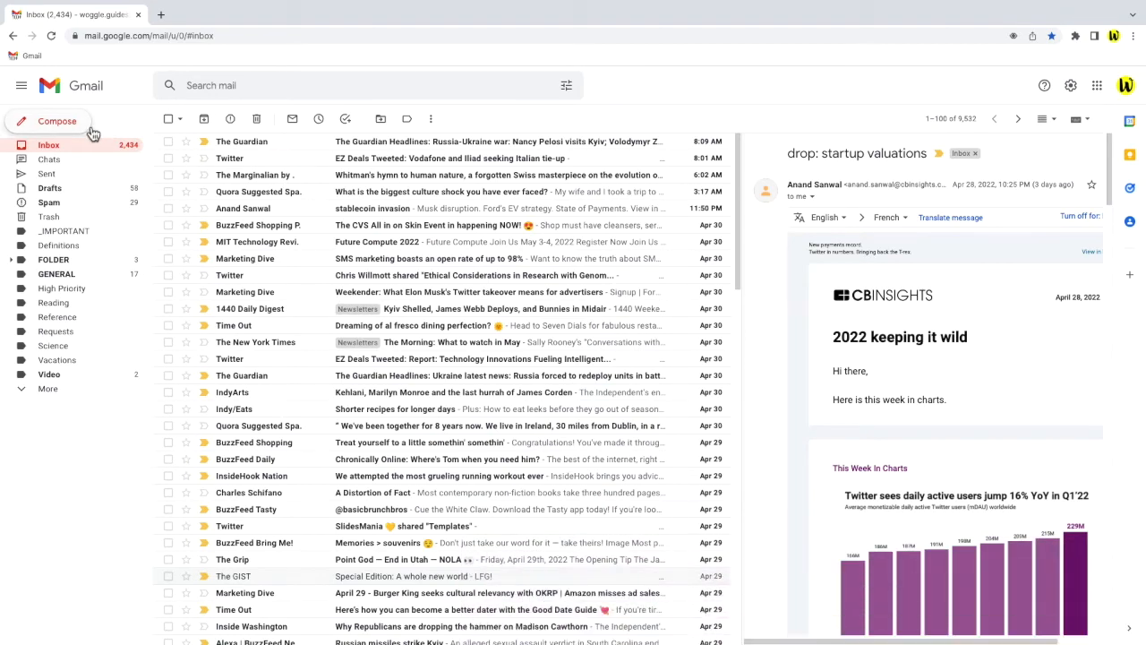
Start a new, blank email message from the Compose button
click(58, 121)
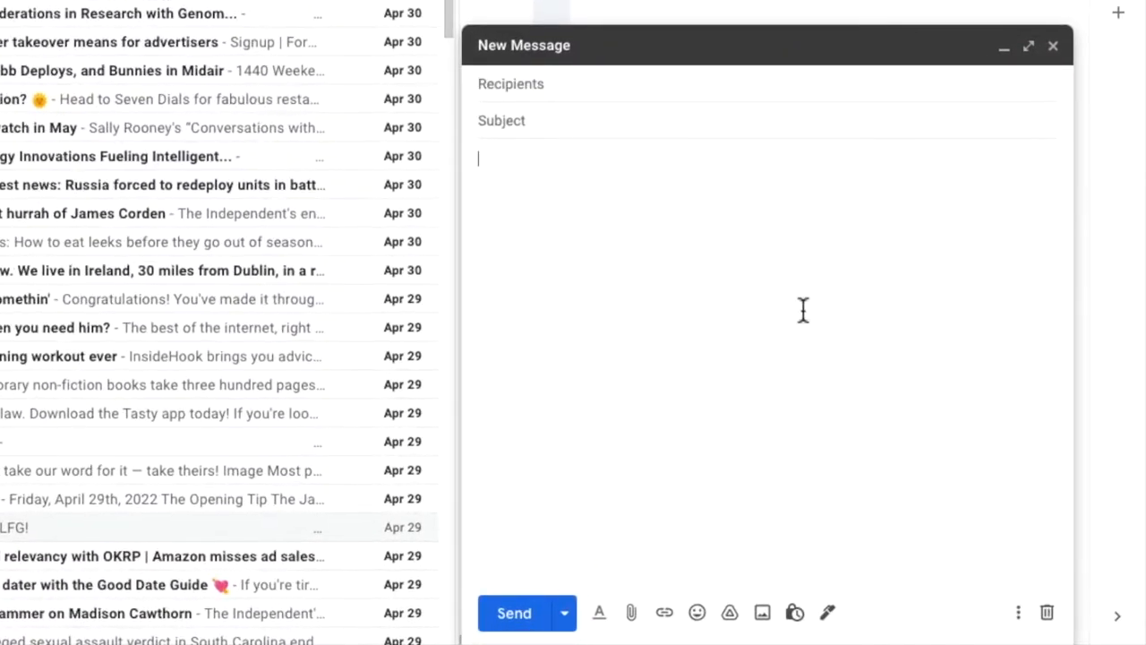
Enter the quote beginning 'I do not approve of anything that tampers with natural ignorance' in the body
text(I do not approve of anything that tampers with natural ignorance. Ignorance is like a delicate exotic fruit; touch it and the bloom is gone. The whole theory of modern education is radically unsound. Fortunately in England, at any rate, education produces no effect whatsoever.)
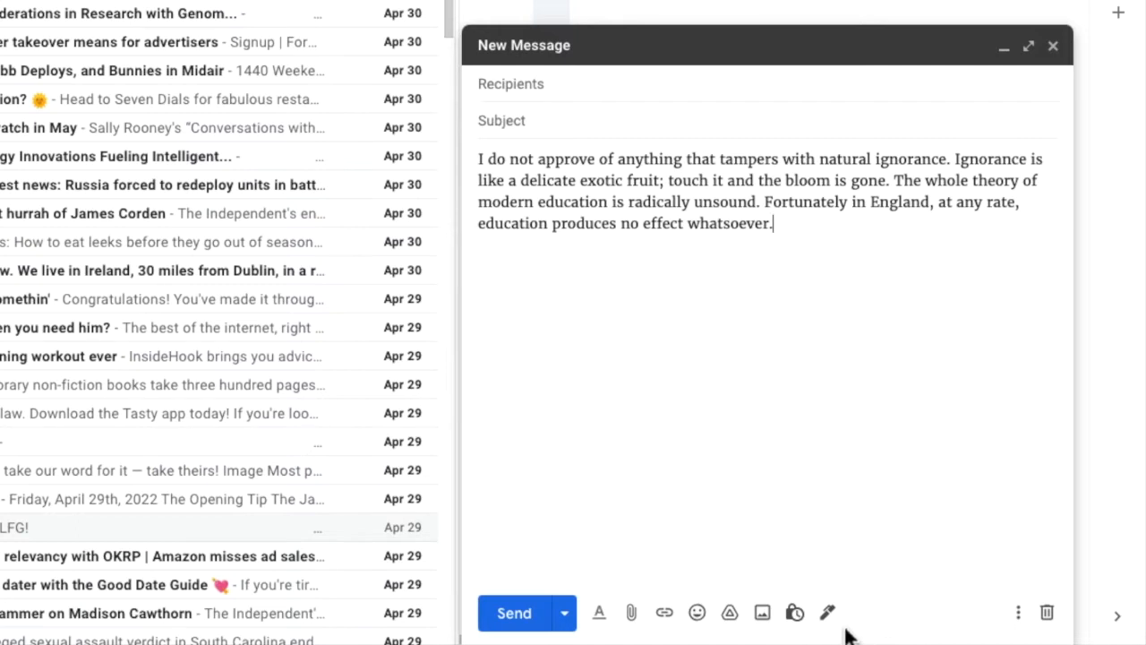
mouse_move(631, 636)
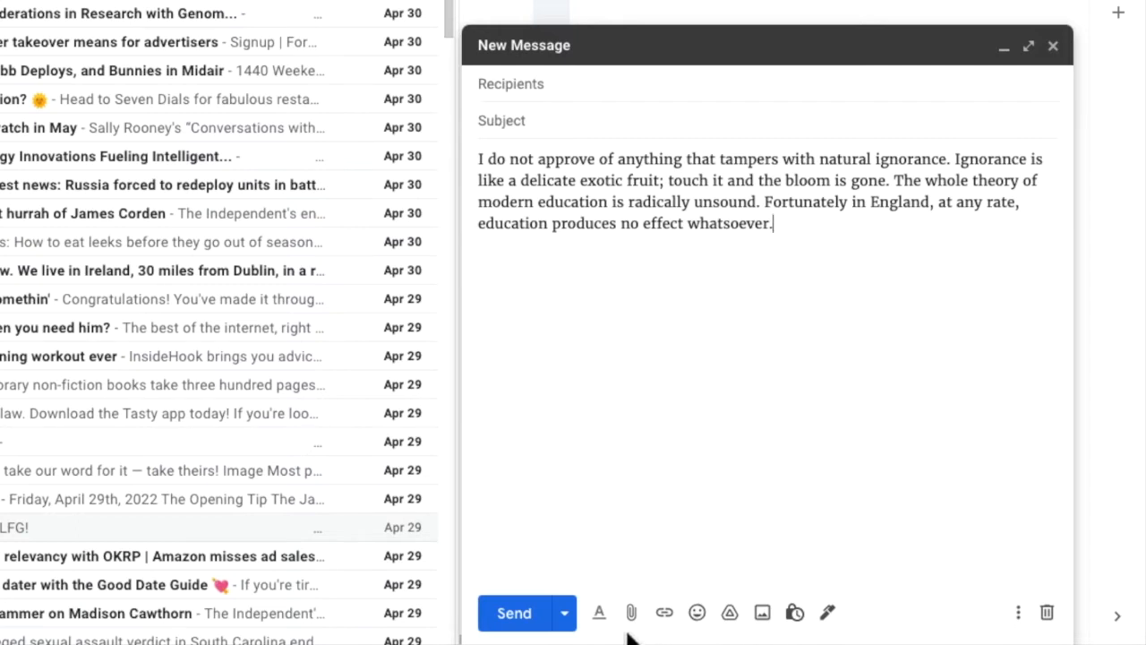
mouse_move(599, 613)
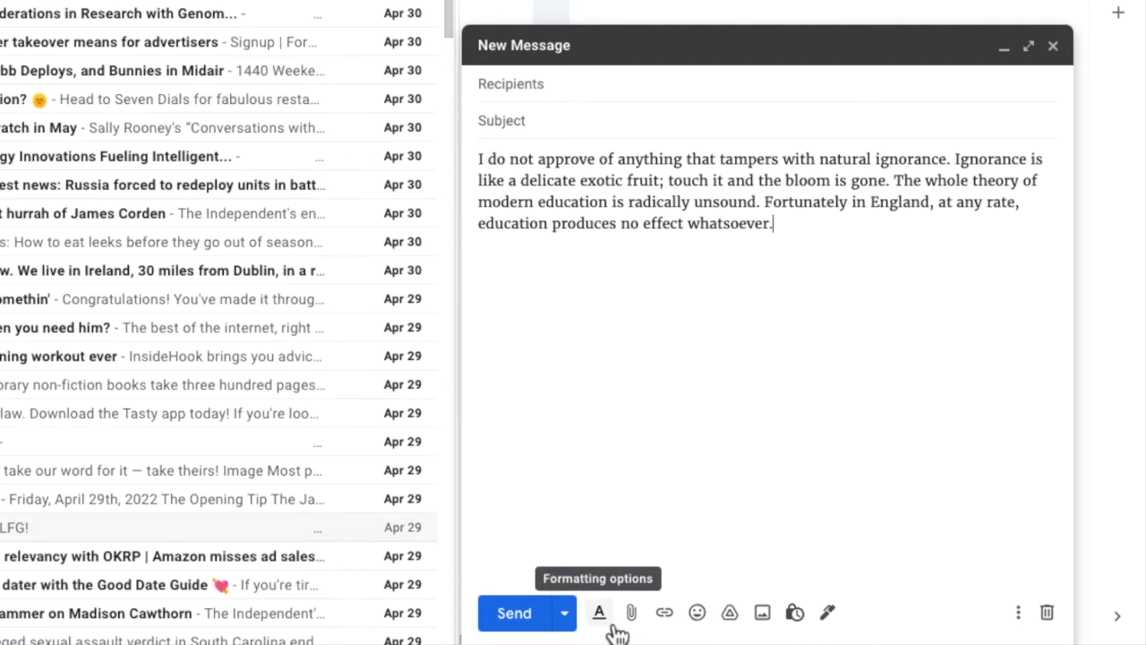
click(599, 613)
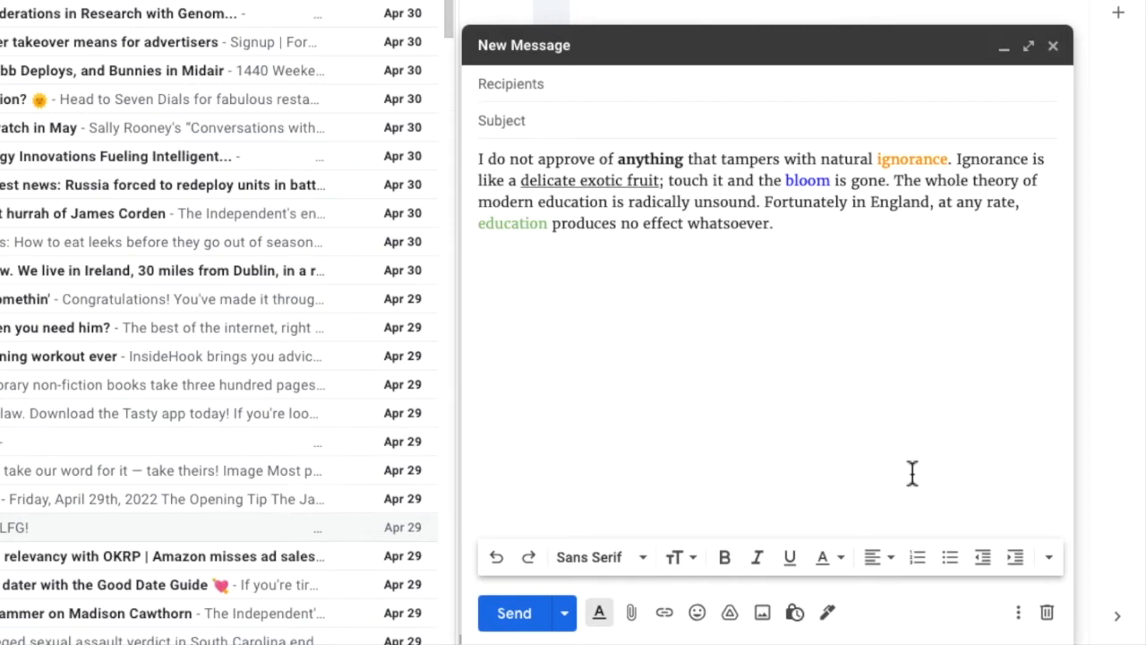
mouse_move(1047, 612)
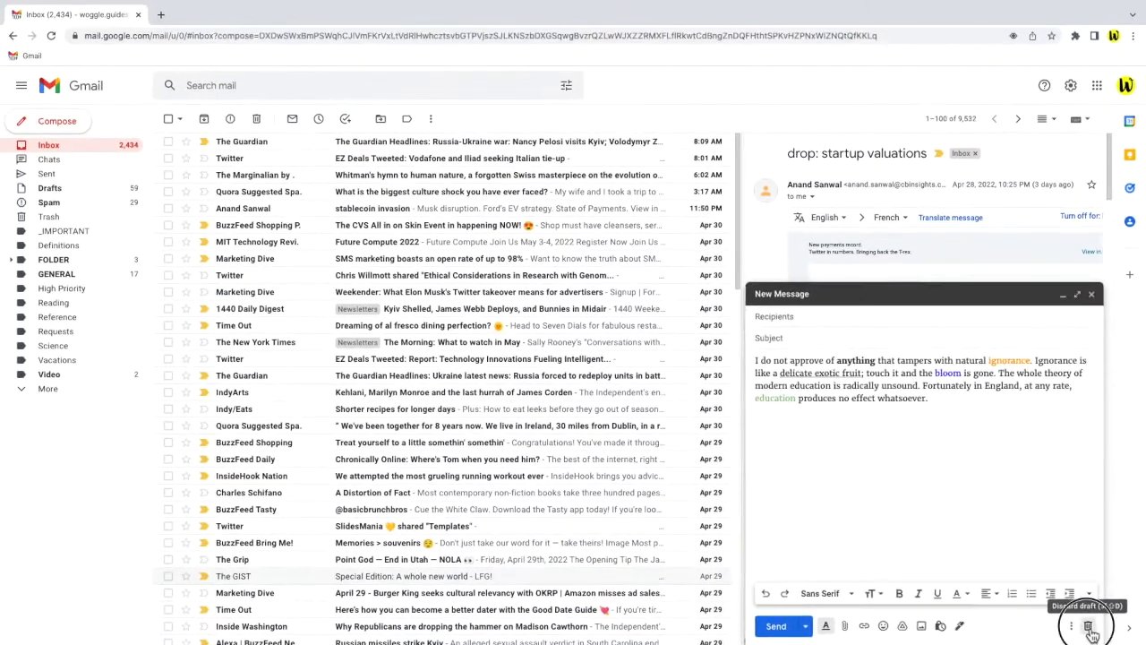
Discard the styled draft and start another new message with the toolbar still shown
click(1089, 625)
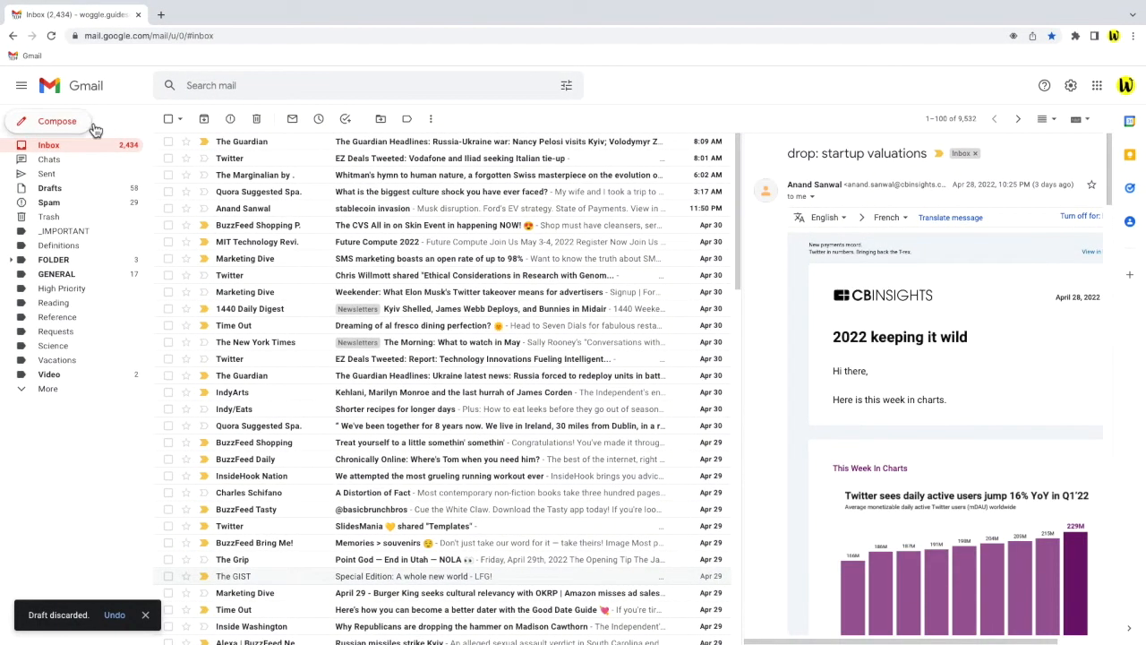
click(56, 120)
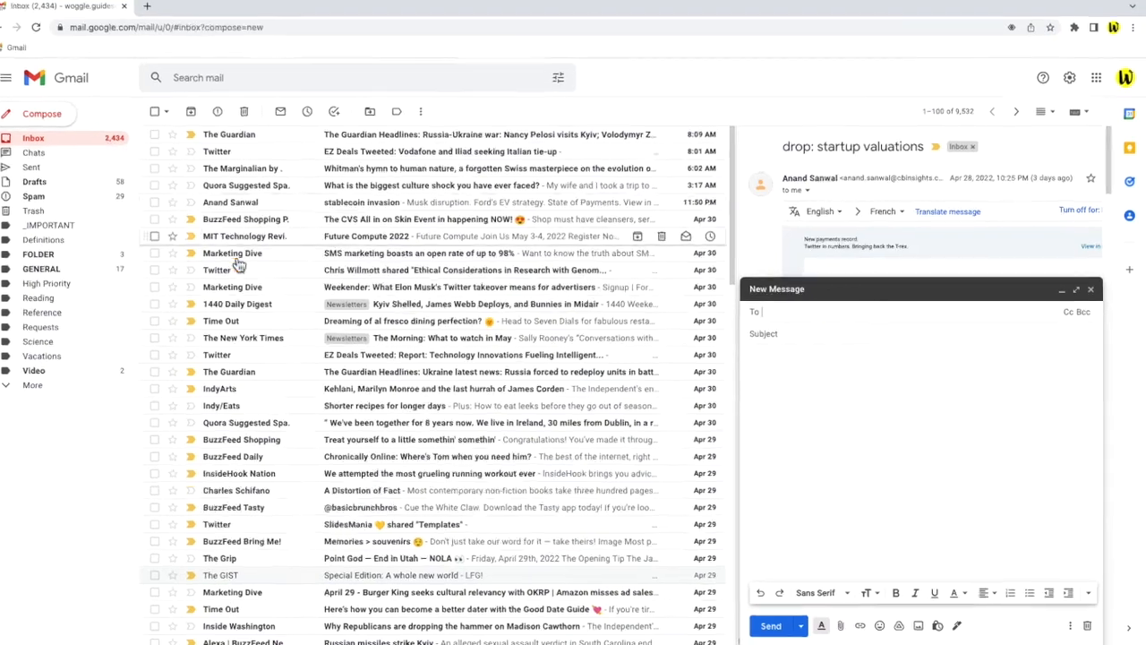